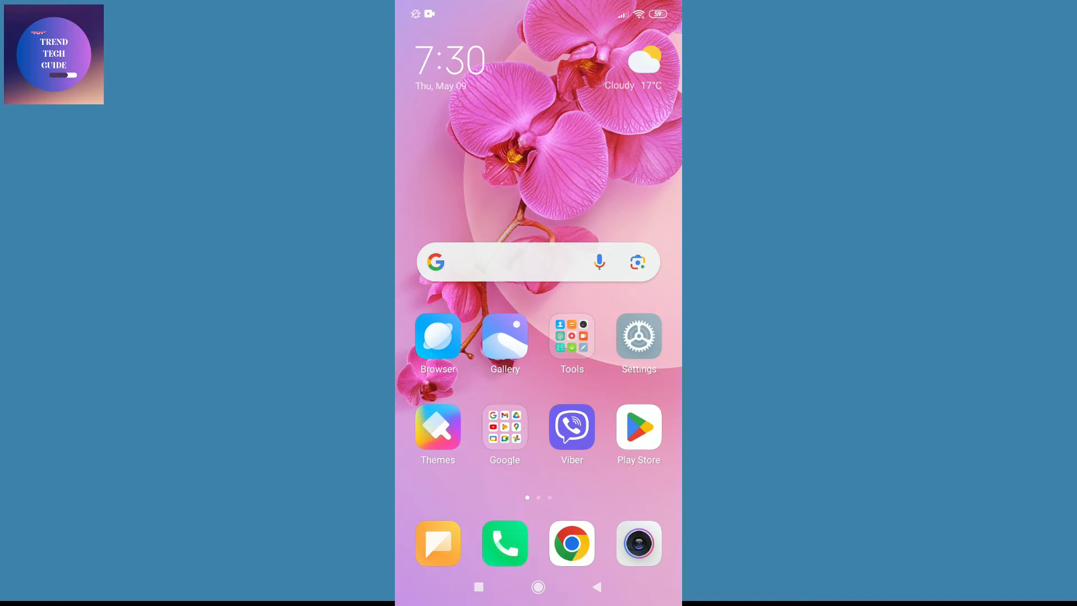
# - Launch the Google Play Store from the Android home screen
pyautogui.click(637, 428)
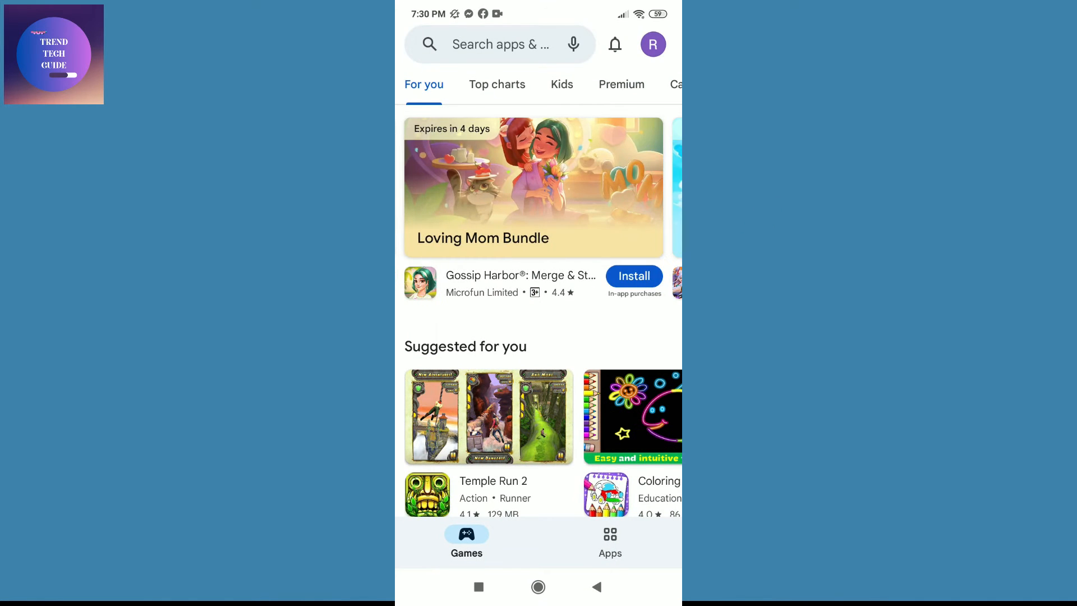
# - Search 'vib', pick the viber suggestion and open the Rakuten Viber Messenger listing
pyautogui.write('vib')
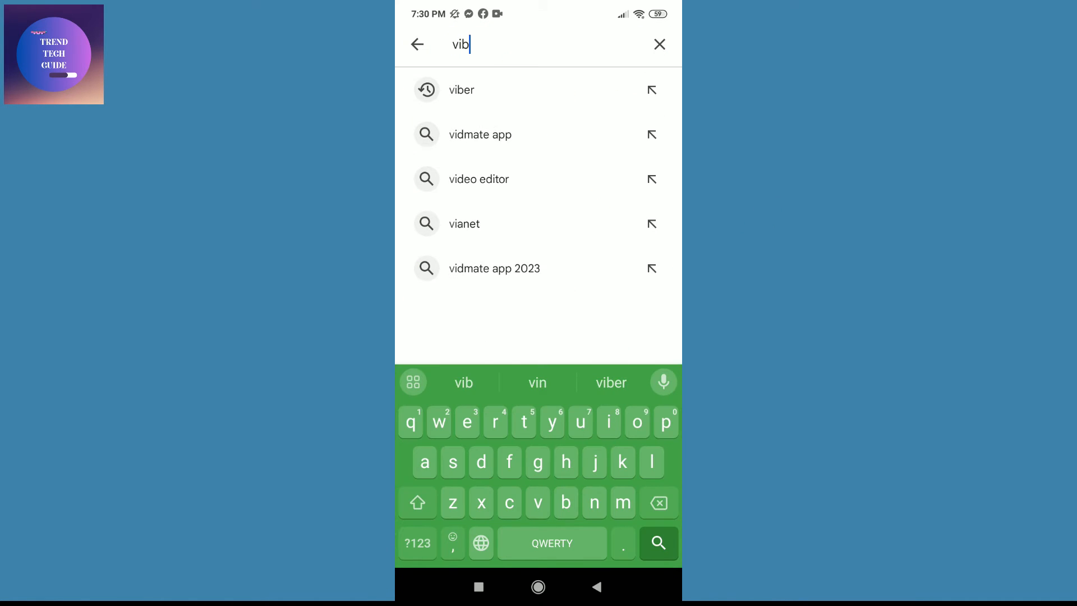
pyautogui.click(461, 90)
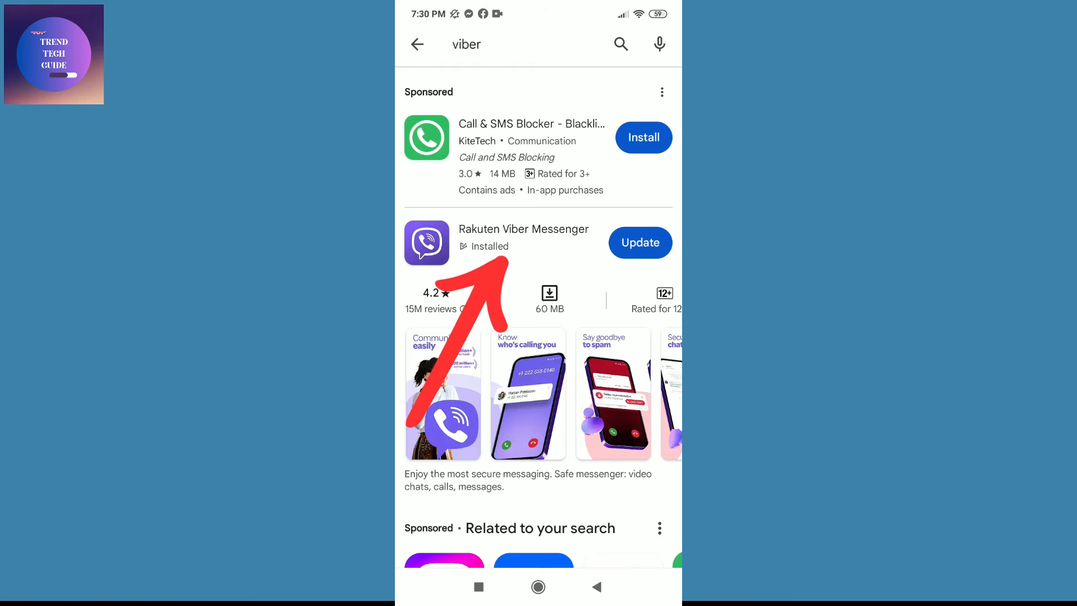
pyautogui.click(524, 237)
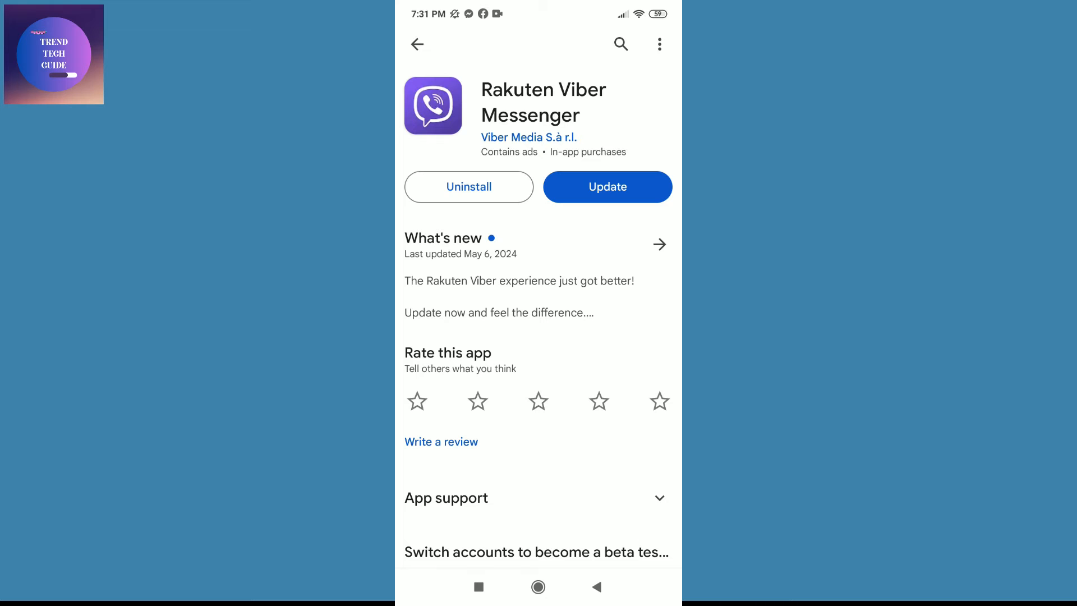
# - Start the Rakuten Viber Messenger update and let the download finish into installing
pyautogui.click(607, 186)
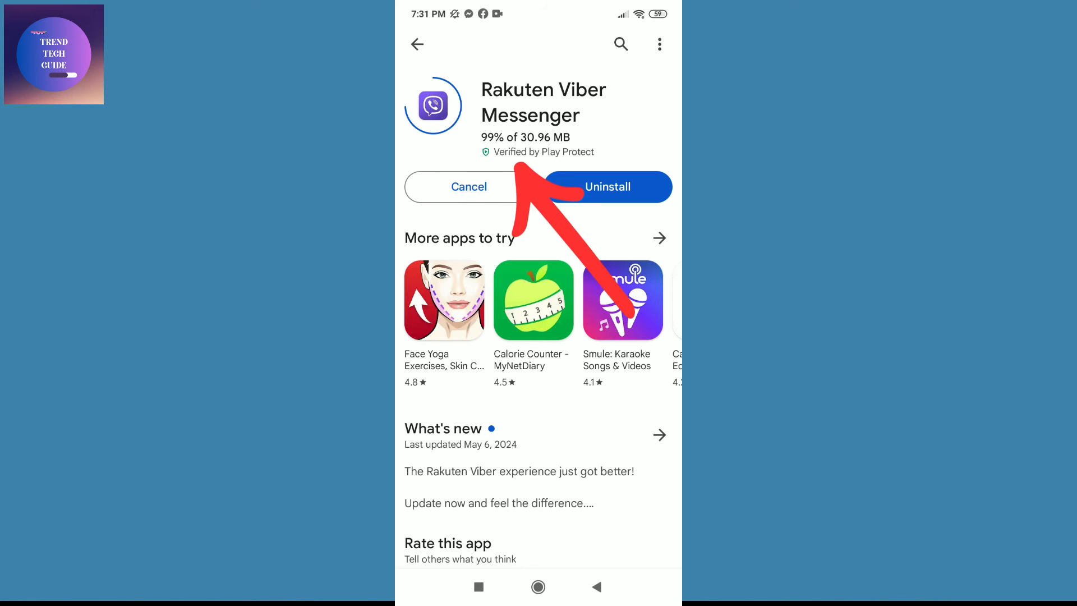
pyautogui.click(607, 186)
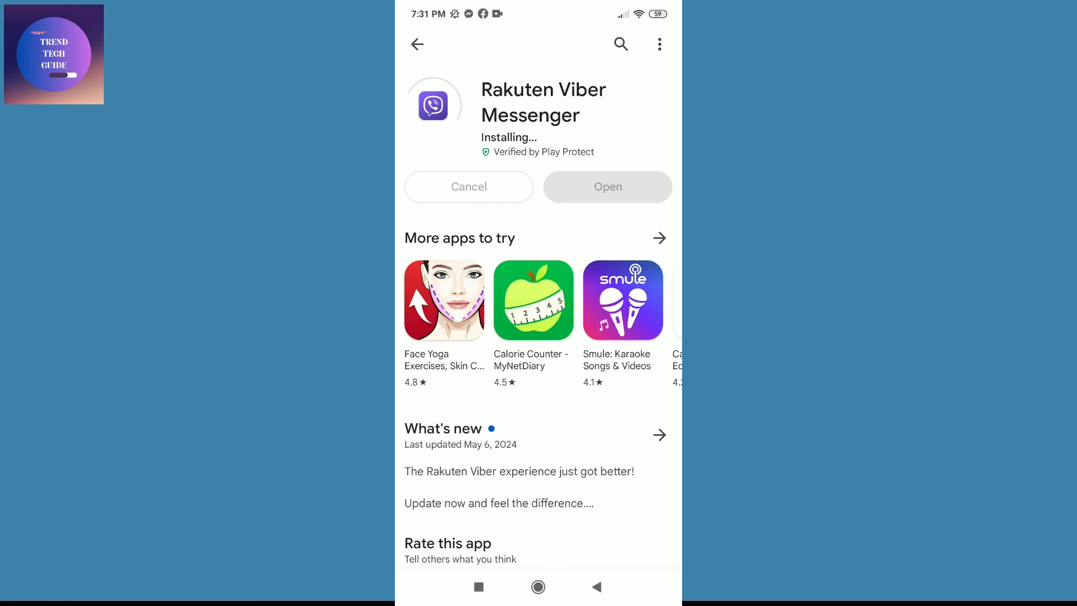